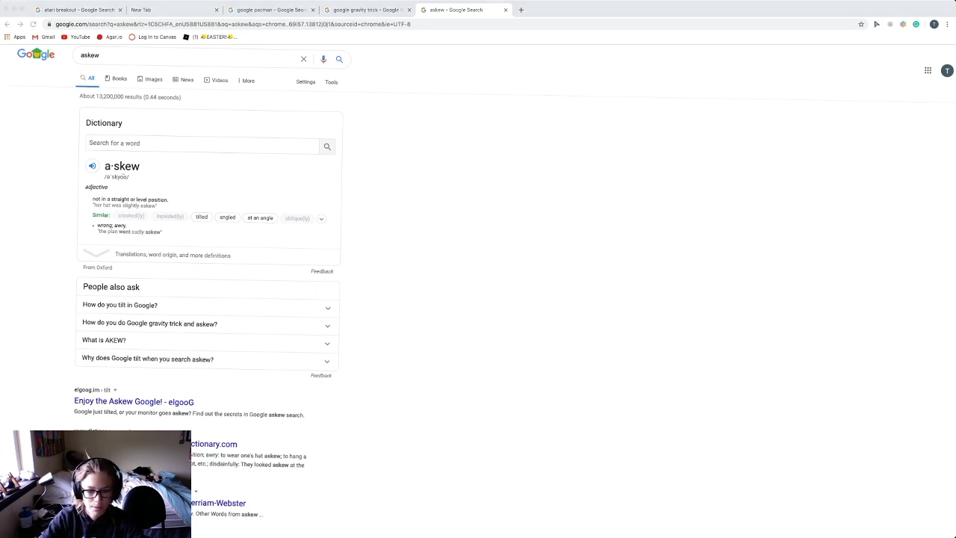
Close the askew results and run a Google search for thanos in the new tab.
{"action": "left_click", "coordinate": [505, 9]}
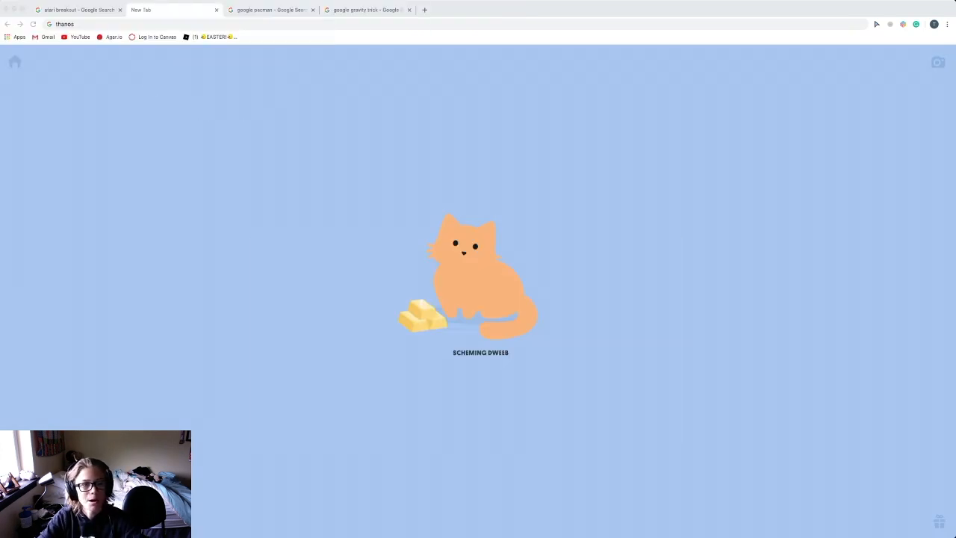
{"action": "left_click", "coordinate": [299, 24]}
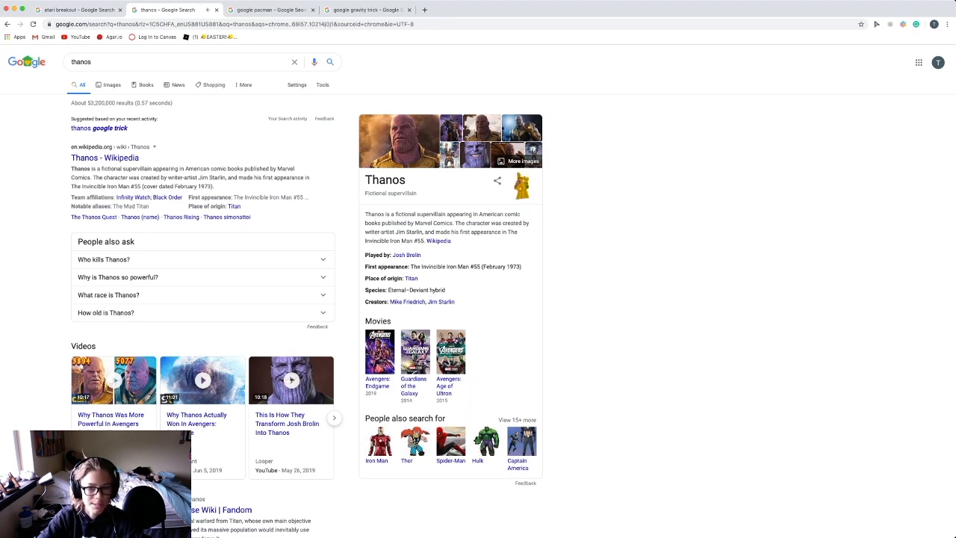
{"action": "scroll", "scroll_direction": "down", "scroll_amount": 3}
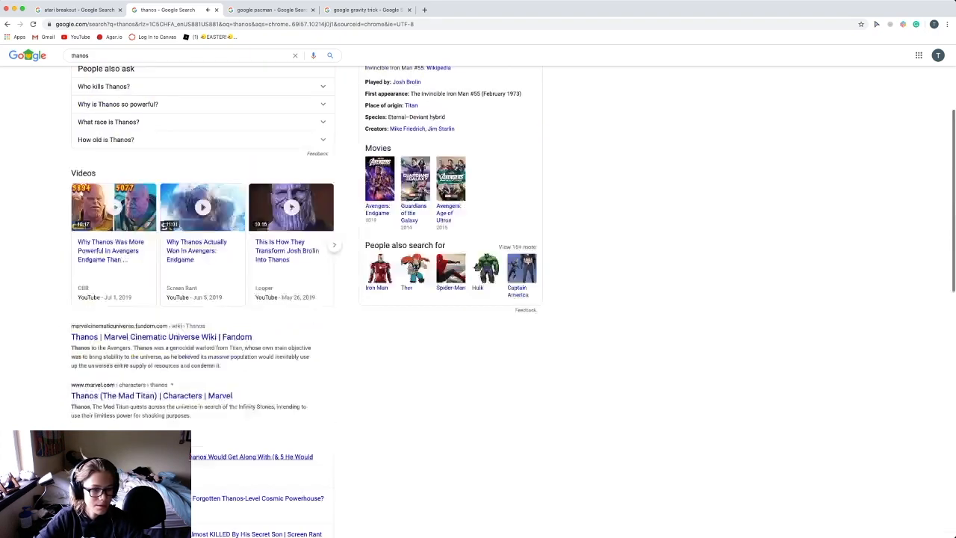
{"action": "scroll", "scroll_direction": "up", "scroll_amount": 3}
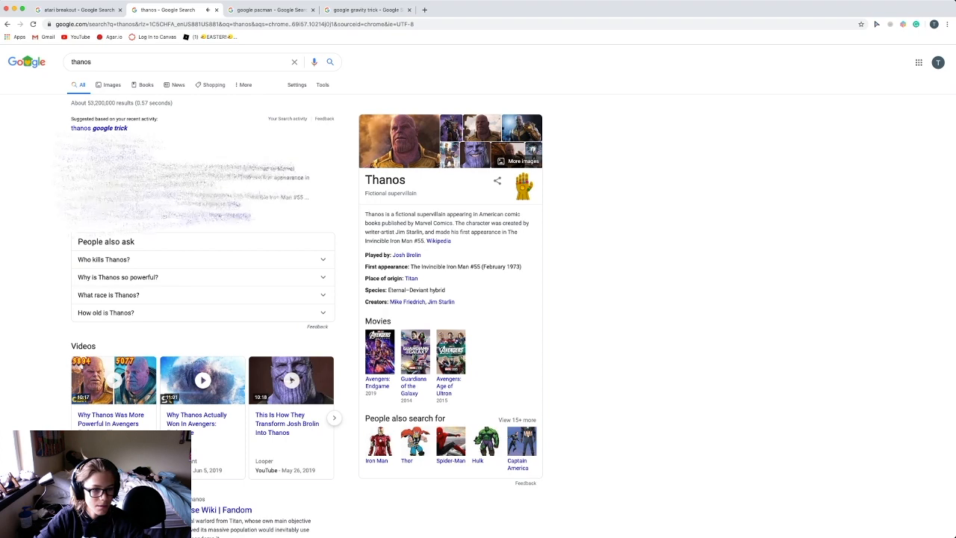
{"action": "scroll", "scroll_direction": "down", "scroll_amount": 3}
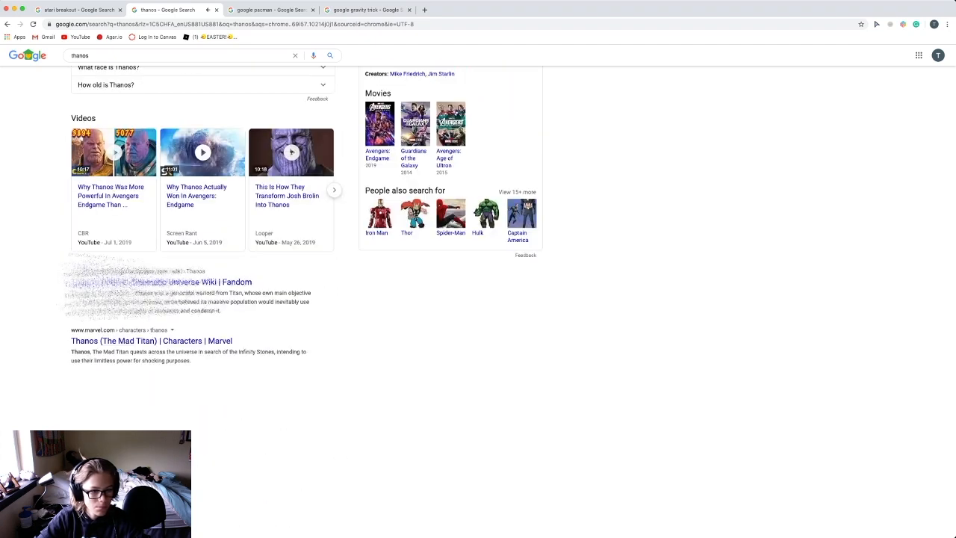
{"action": "scroll", "scroll_direction": "down", "scroll_amount": 3}
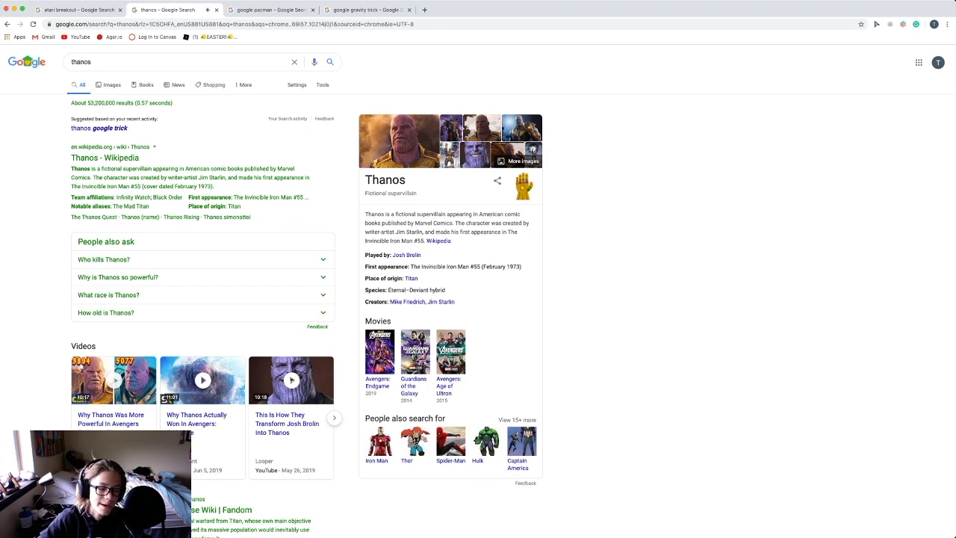
Scroll down through the Thanos search results before leaving them.
{"action": "scroll", "scroll_direction": "down", "scroll_amount": 3}
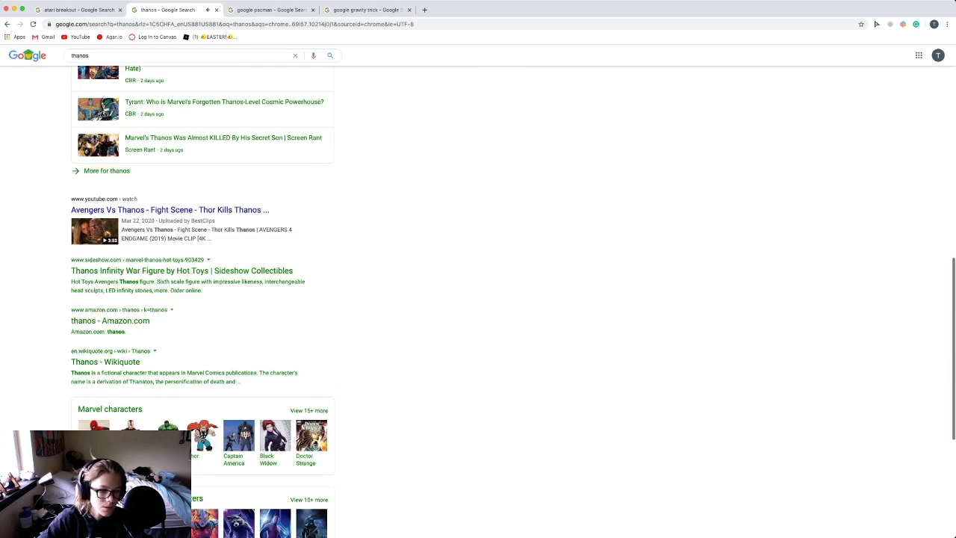
{"action": "scroll", "scroll_direction": "down", "scroll_amount": 3}
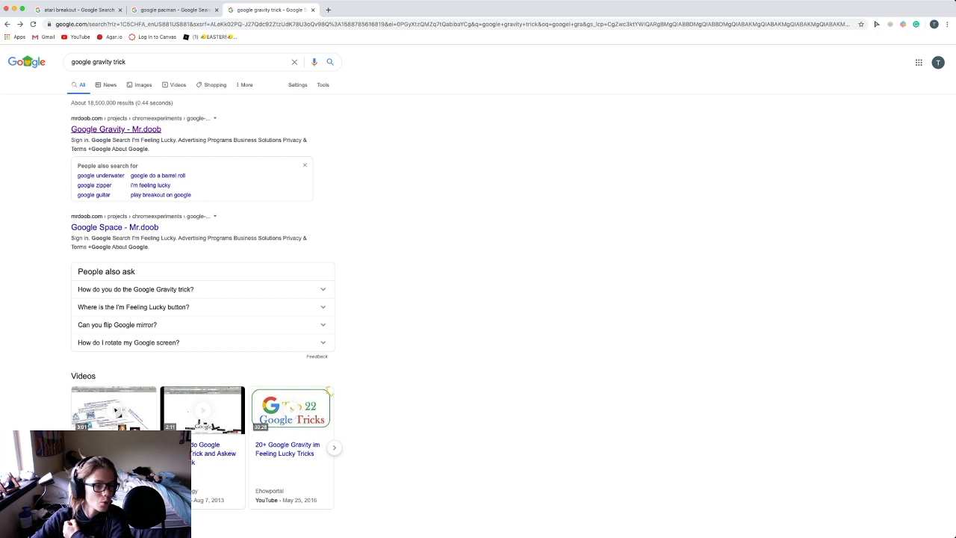
{"action": "left_click", "coordinate": [116, 128]}
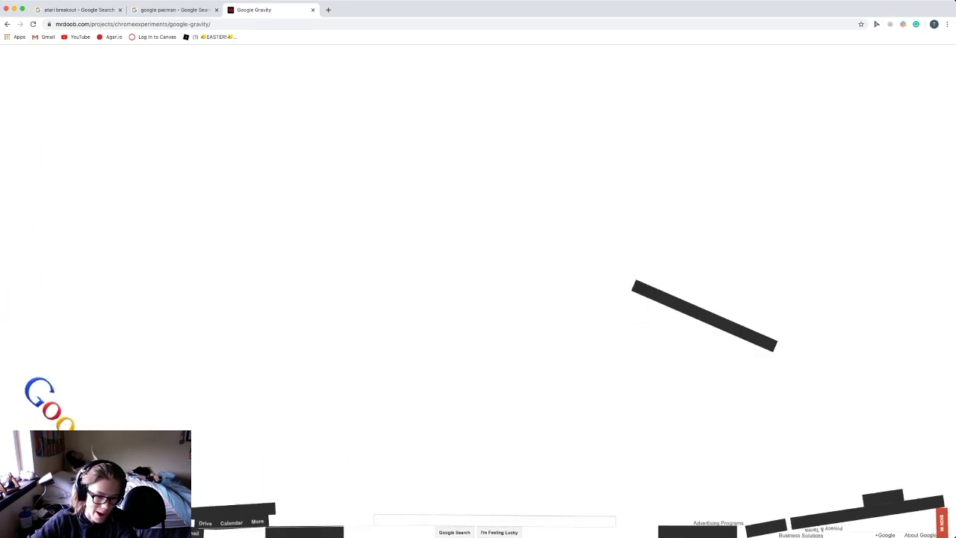
{"action": "type", "text": "tory hoffman"}
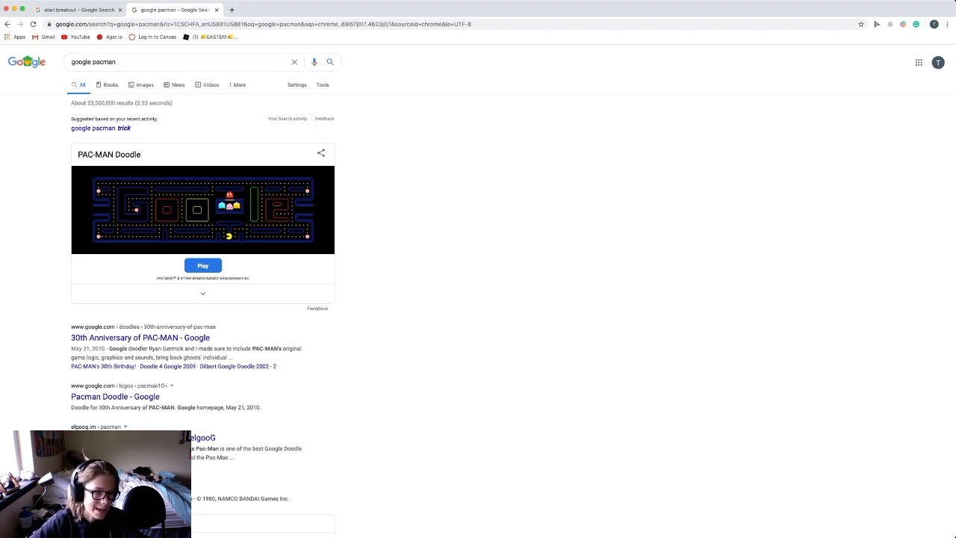
Close the Pac-Man results and load the 'Play Google Atari Breakout - elgooG' page.
{"action": "left_click", "coordinate": [202, 265]}
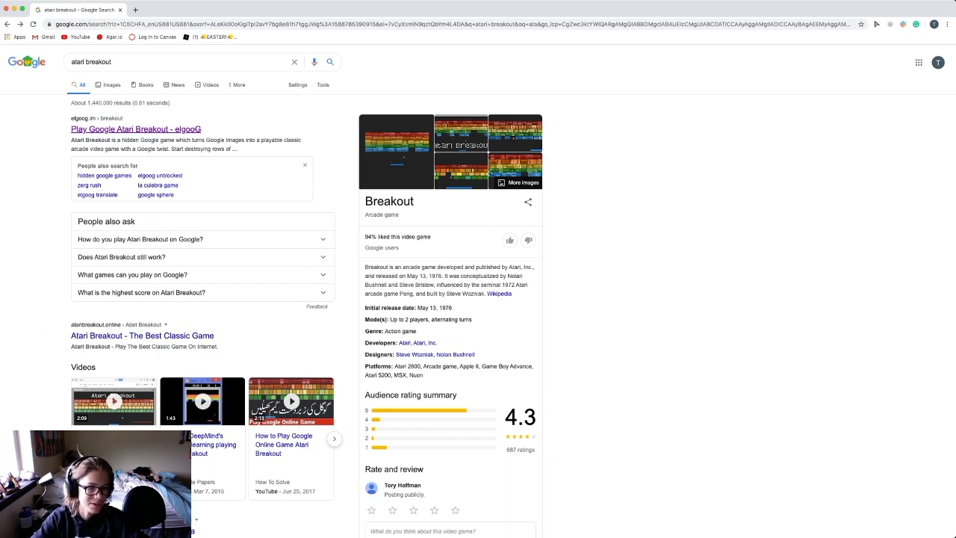
{"action": "left_click", "coordinate": [135, 128]}
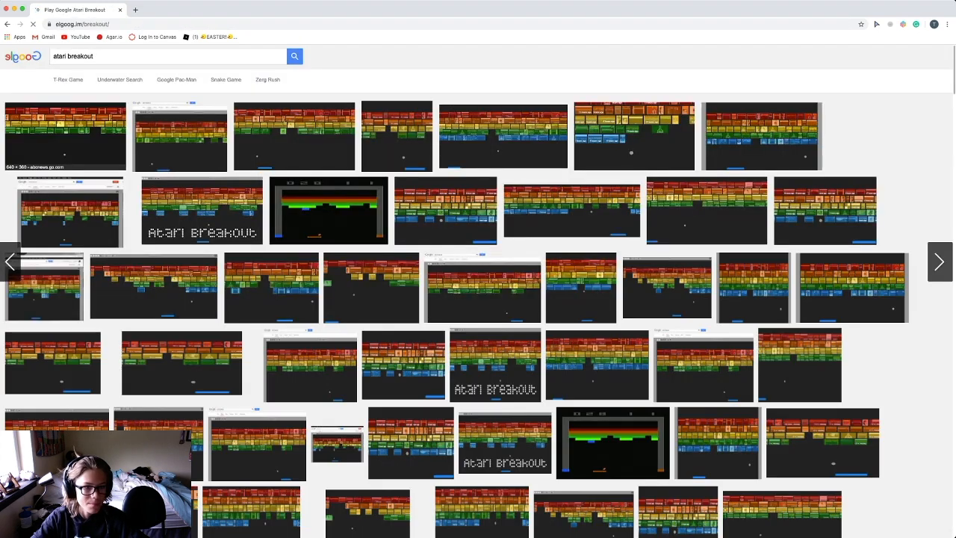